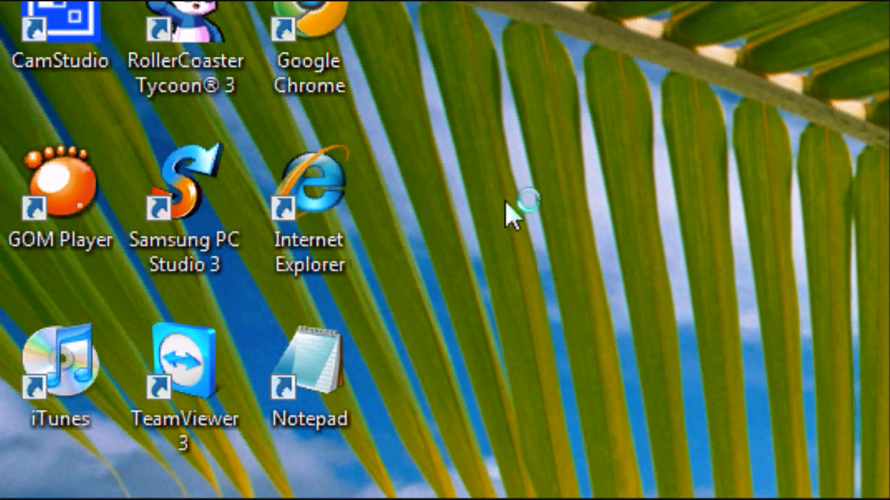
- Launch Internet Explorer from the desktop and navigate to free.avg.com
double_click(308, 188)
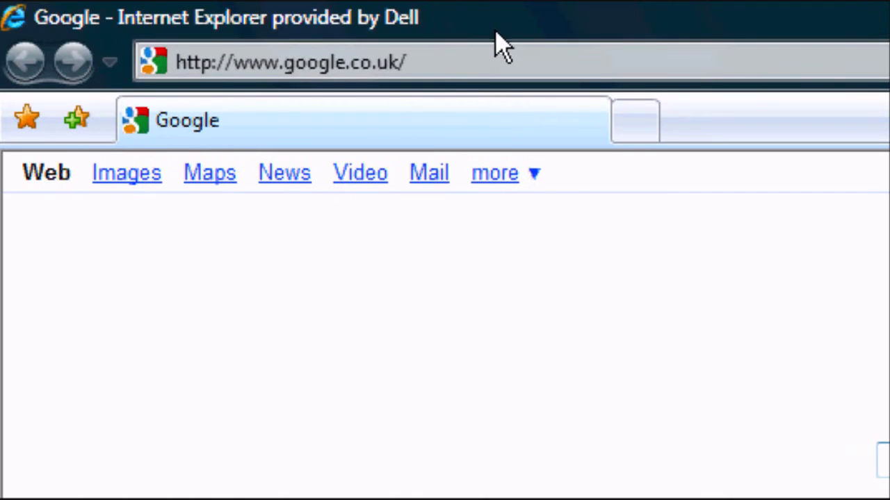
left_click(289, 61)
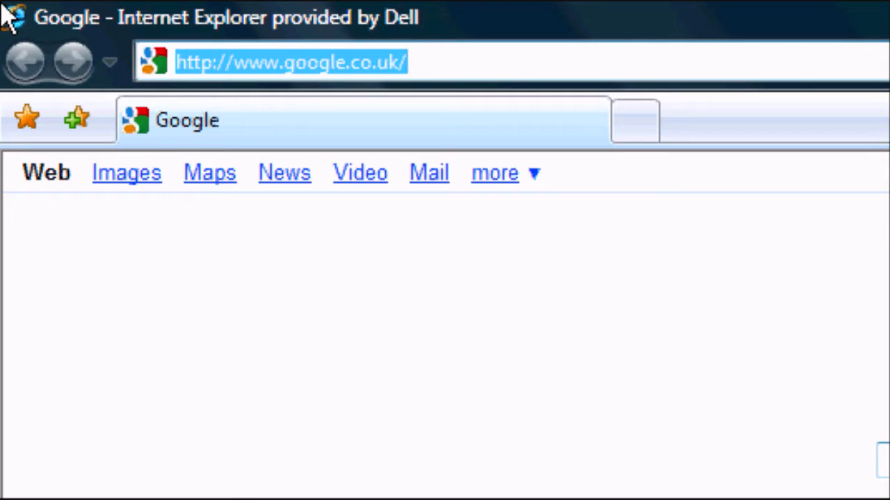
type("free.avg.com")
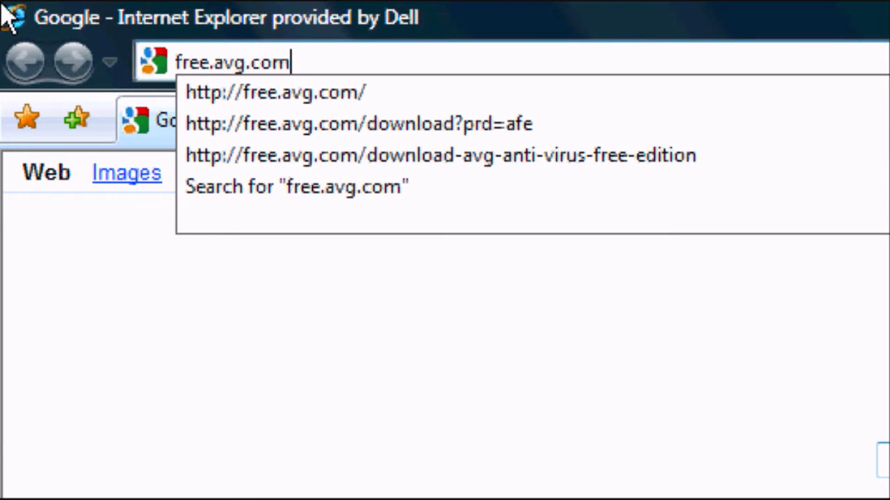
left_click(275, 92)
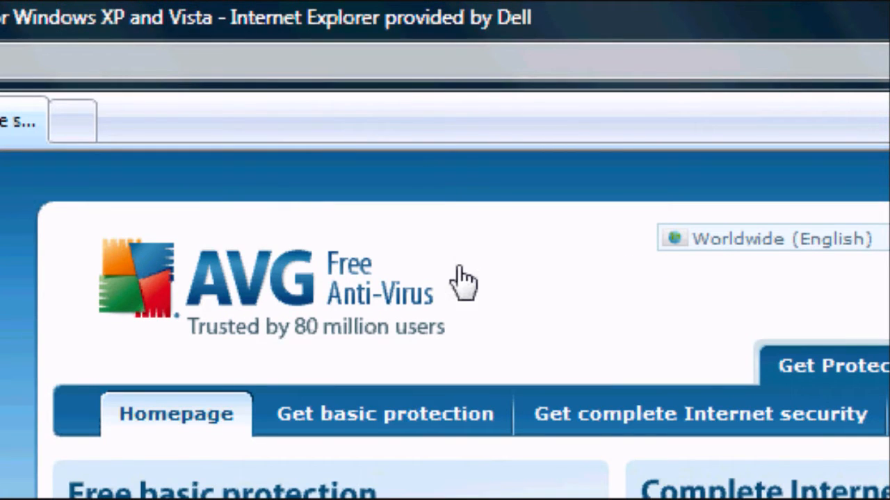
- Scroll through the AVG Free Edition features and comparison table
scroll("down", 3)
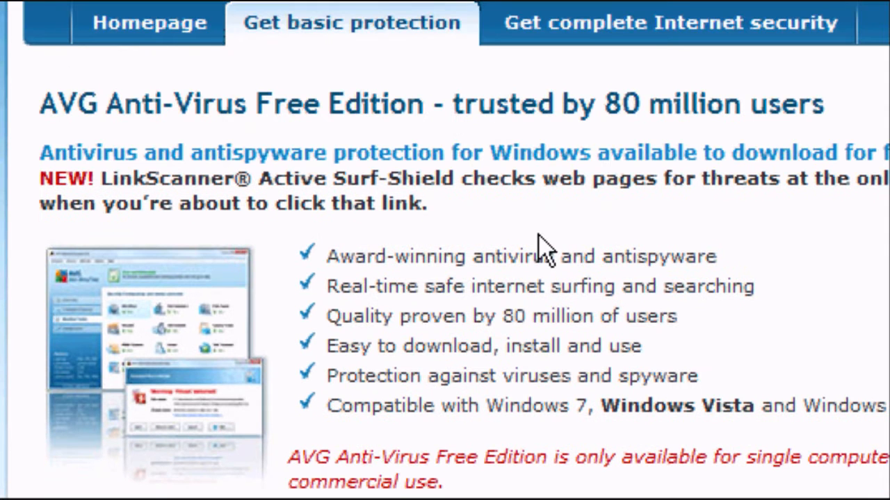
scroll("right", 3)
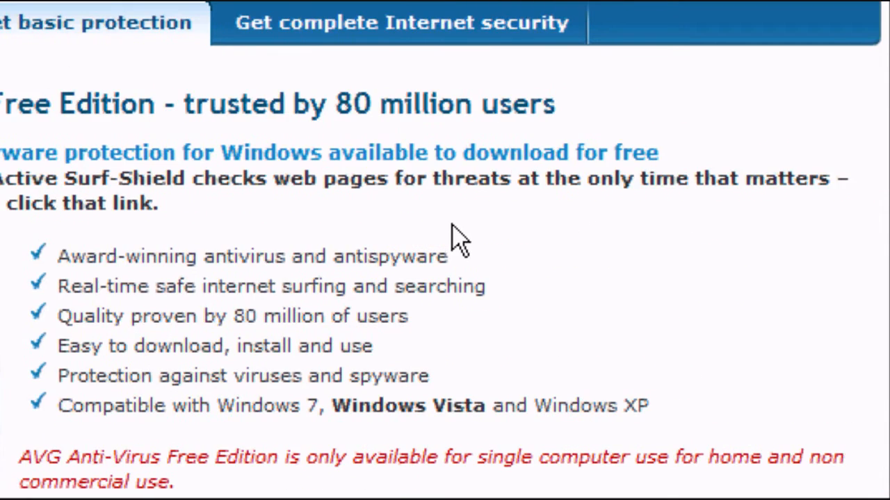
scroll("down", 3)
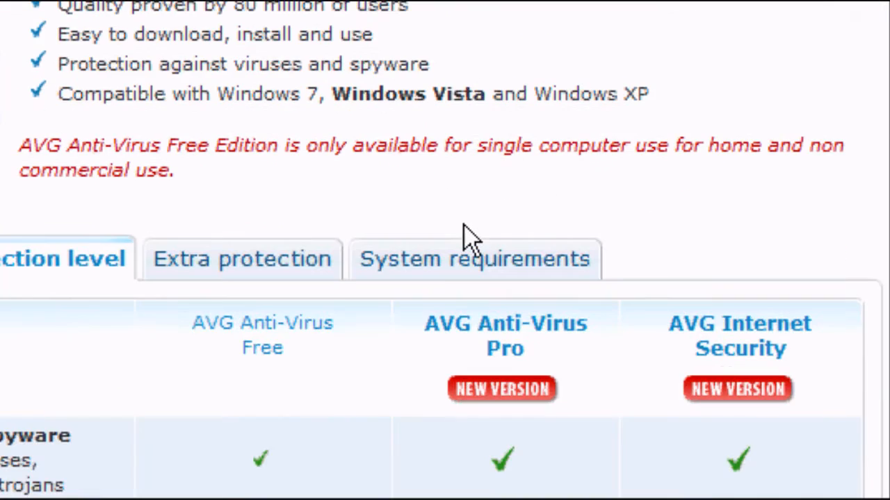
scroll("down", 3)
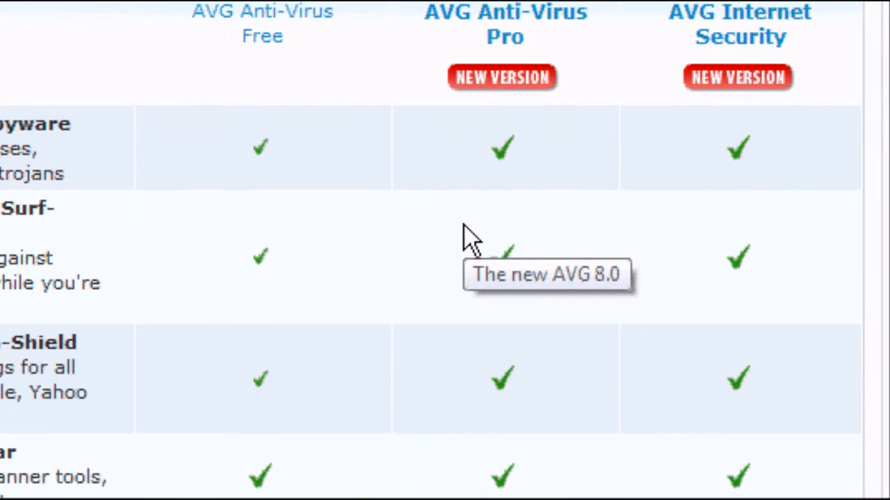
scroll("down", 3)
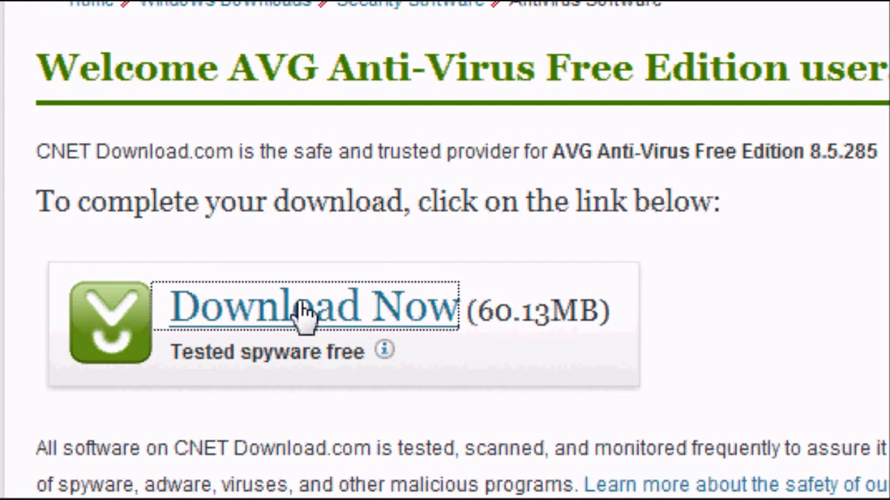
- Start the AVG Free installer download from CNET via Download Now and the 'click here' link
left_click(310, 307)
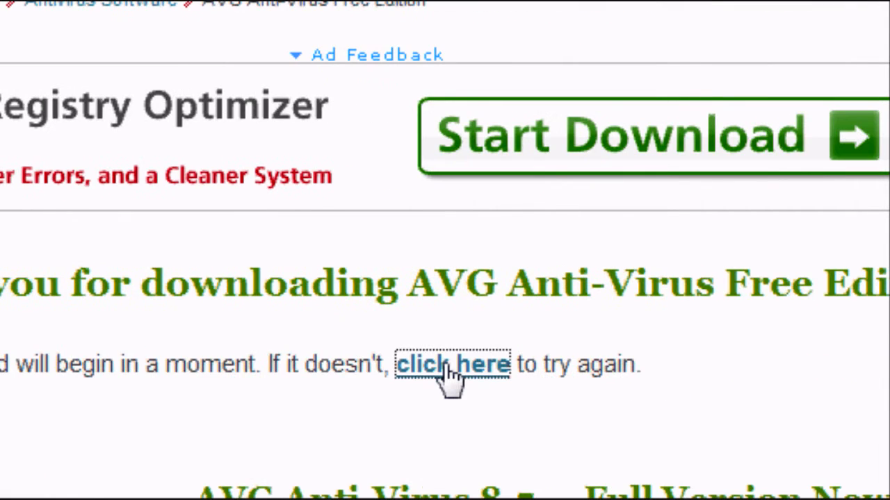
left_click(451, 364)
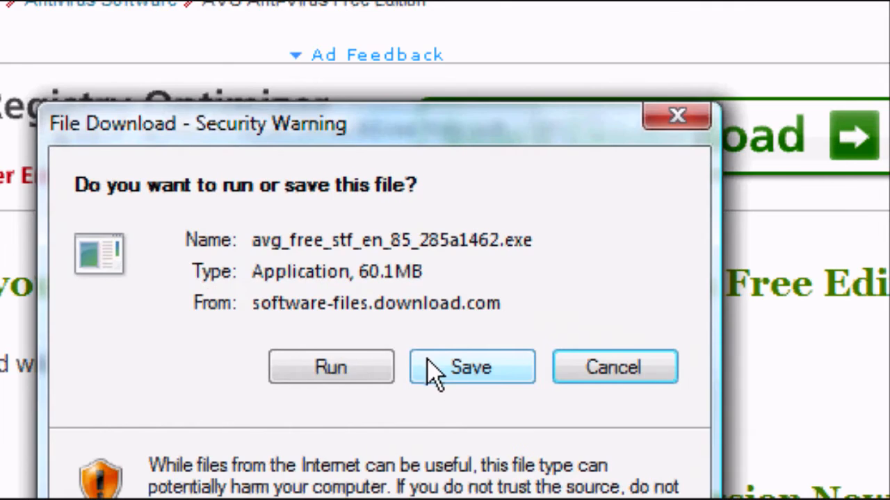
- Choose Run so the 60.1MB avg_free_stf_en_85_285a1462.exe downloads and launches when done
left_click(471, 367)
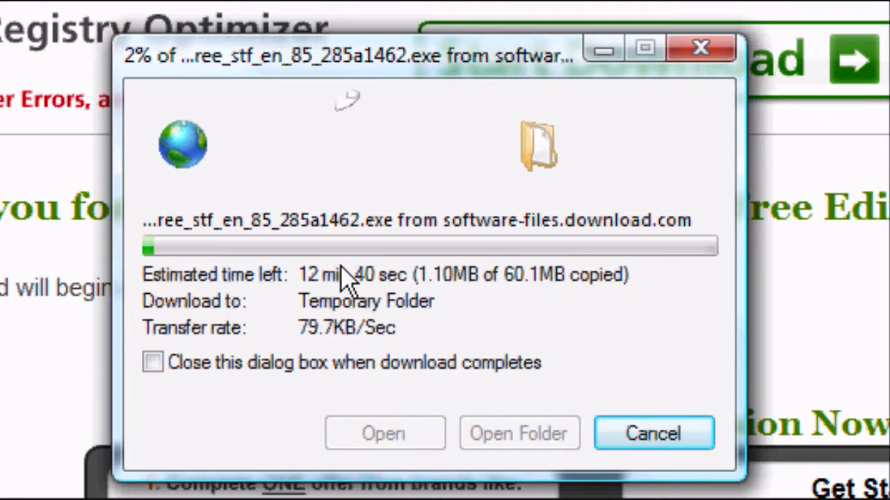
mouse_move(354, 298)
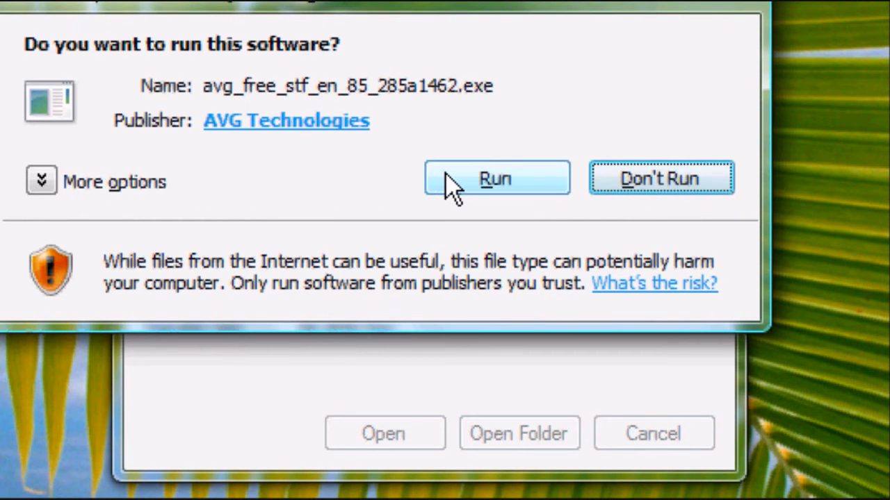
- Allow the AVG Technologies installer to run from the security warning
left_click(495, 178)
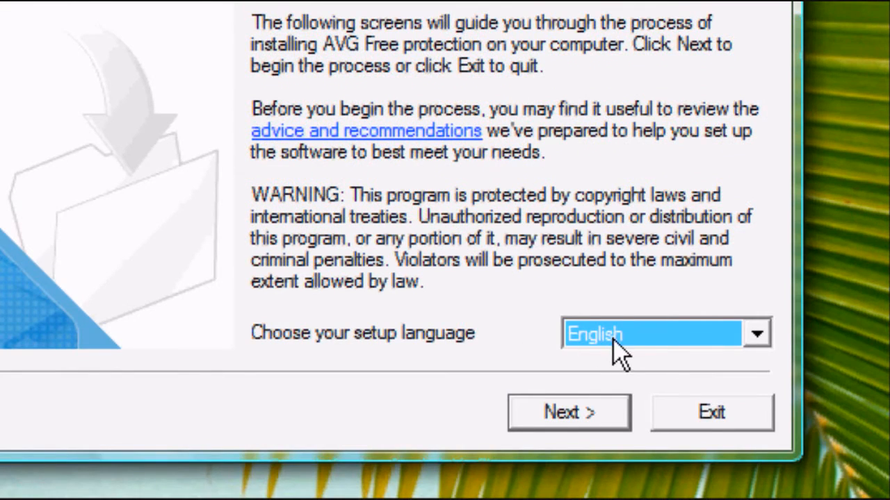
- Continue with English setup language and accept the AVG license agreement
left_click(568, 411)
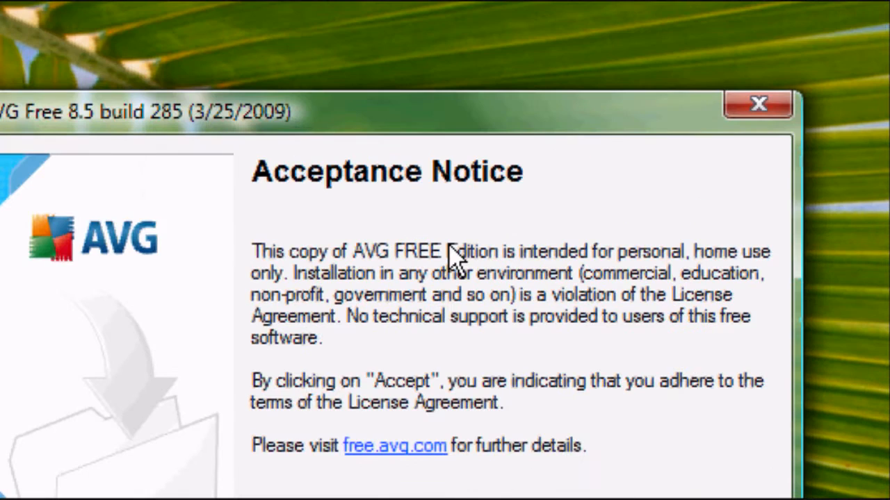
mouse_move(540, 362)
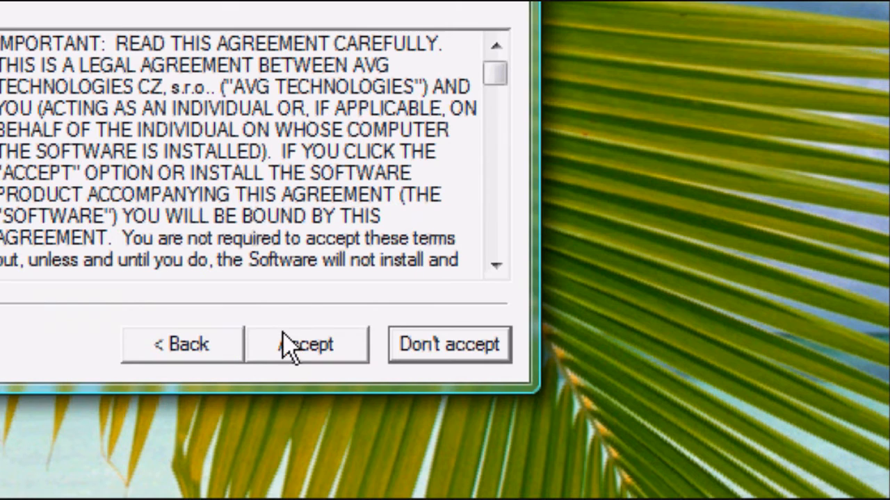
left_click(306, 344)
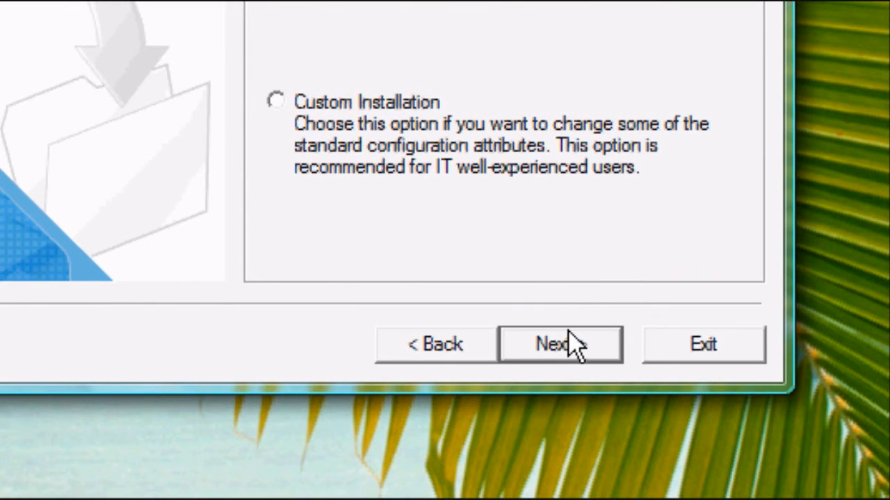
- Keep standard installation, decline the AVG Security Toolbar, and reach the setup summary
left_click(559, 345)
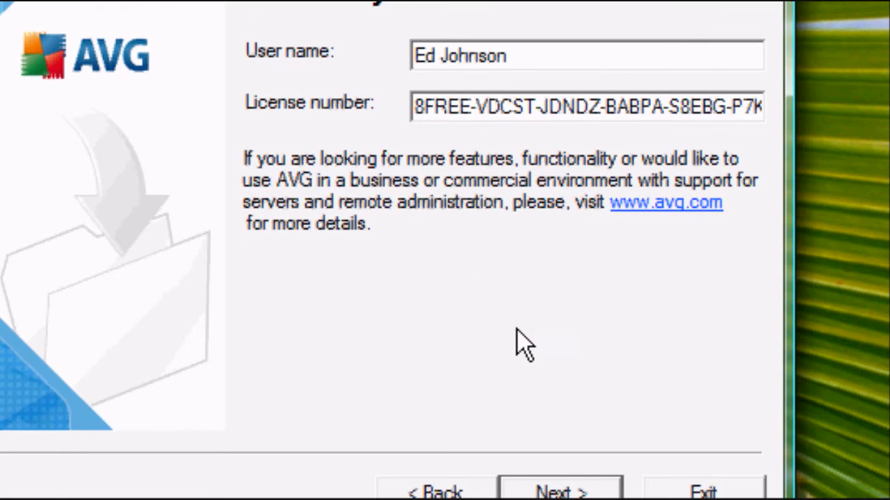
left_click(559, 489)
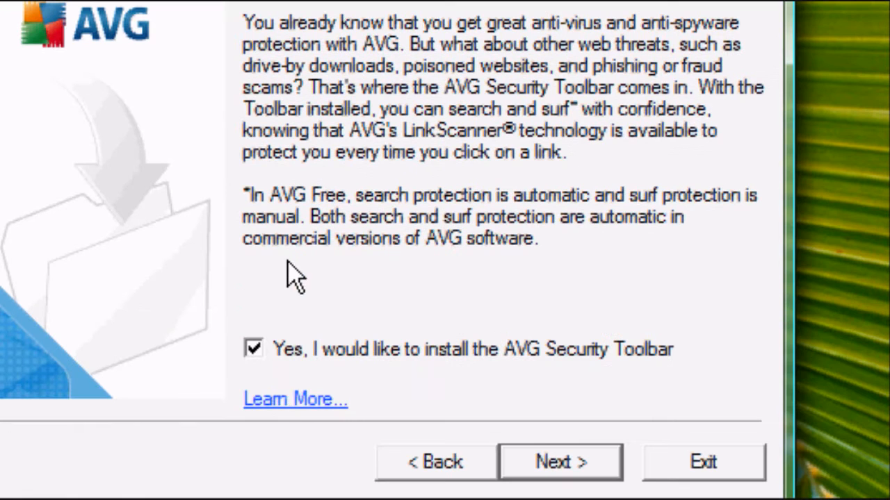
left_click(253, 349)
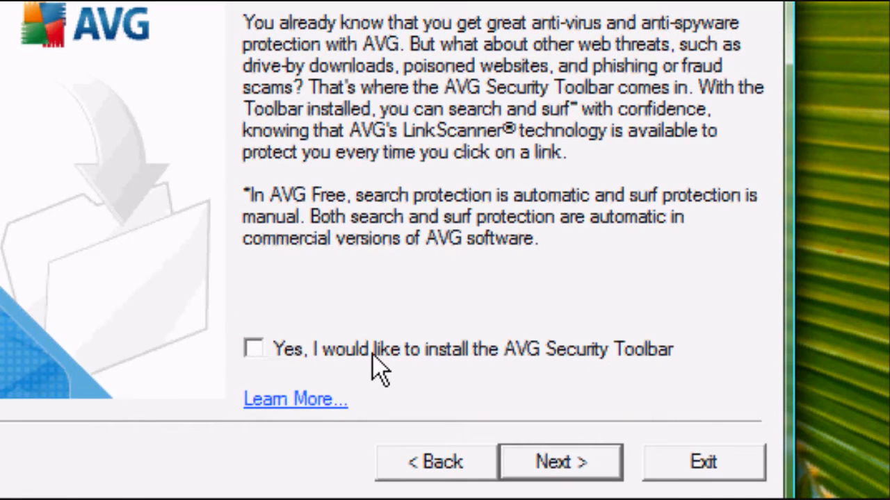
left_click(559, 461)
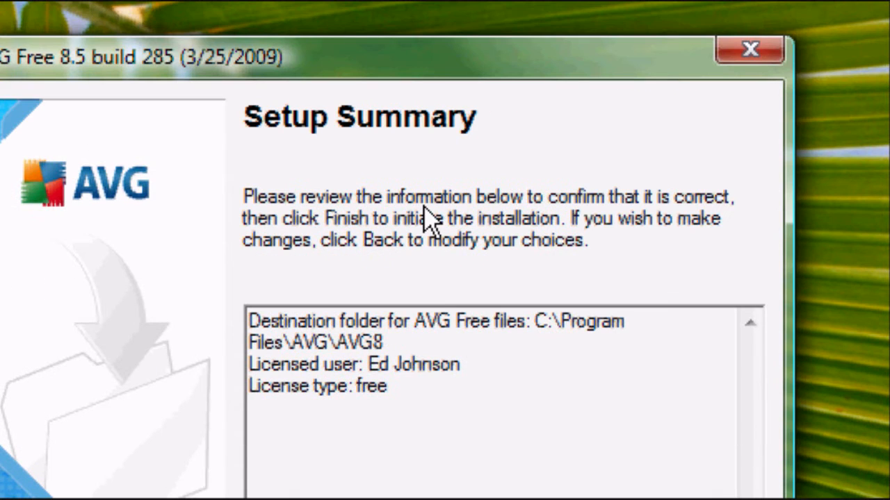
mouse_move(387, 322)
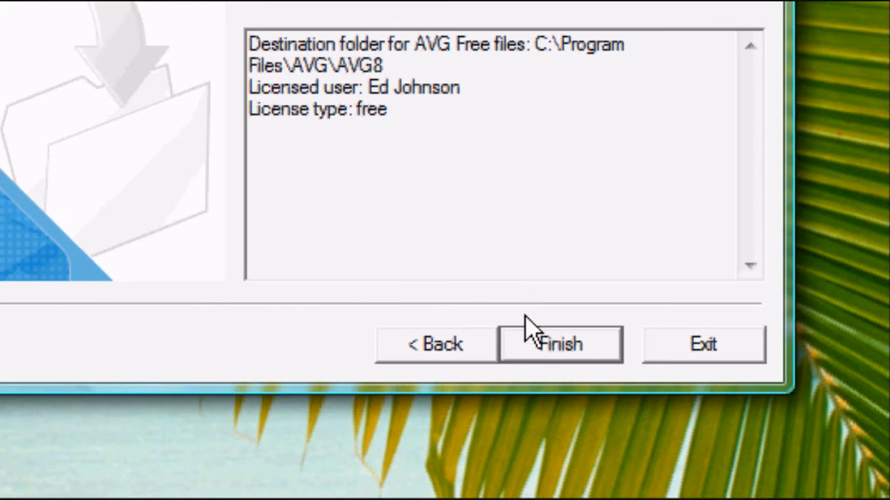
- Finish the summary to begin installing AVG Free into C:\Program Files\AVG\AVG8
left_click(559, 345)
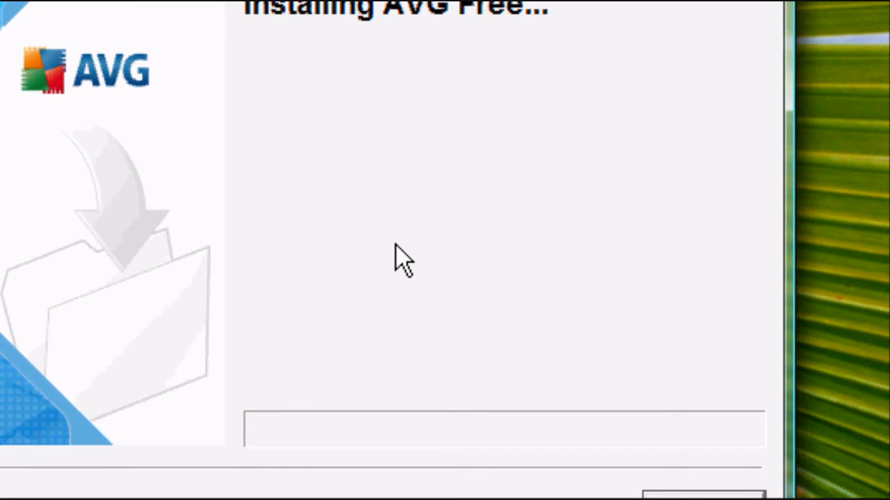
mouse_move(340, 244)
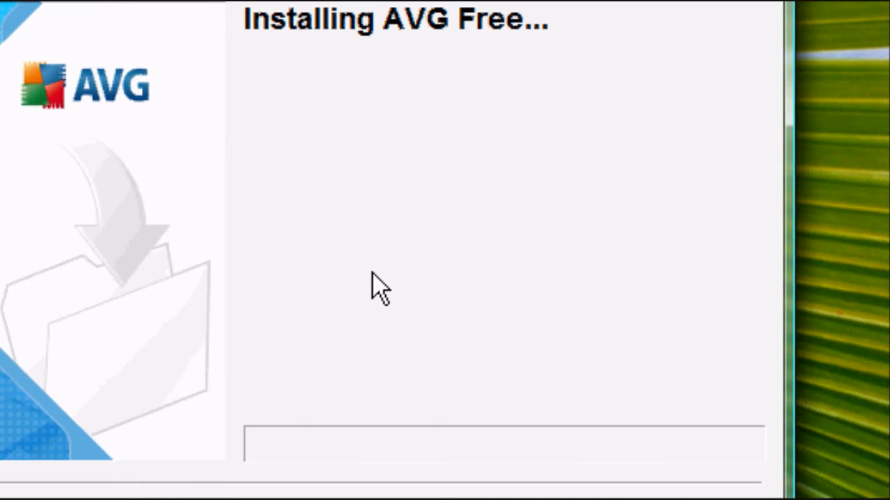
mouse_move(387, 288)
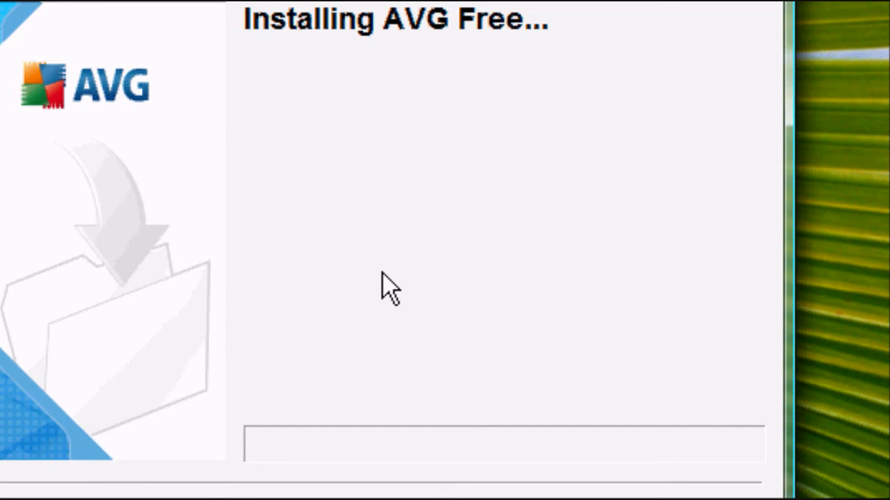
mouse_move(278, 265)
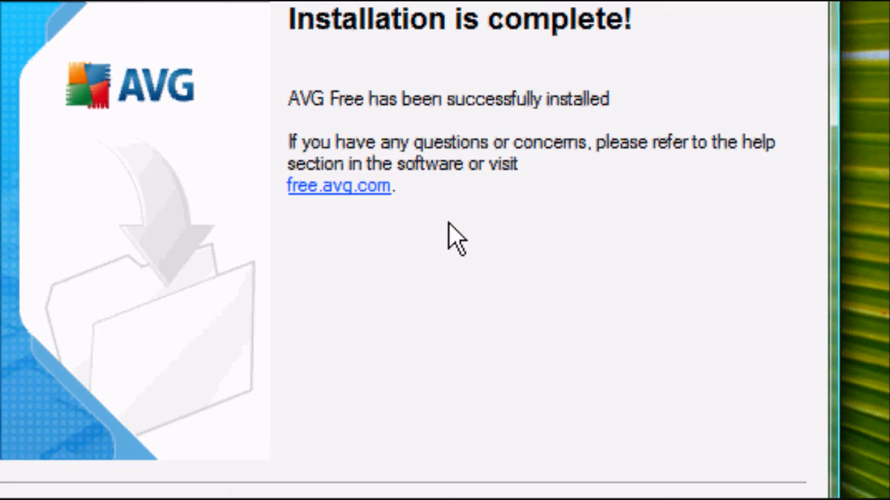
mouse_move(674, 369)
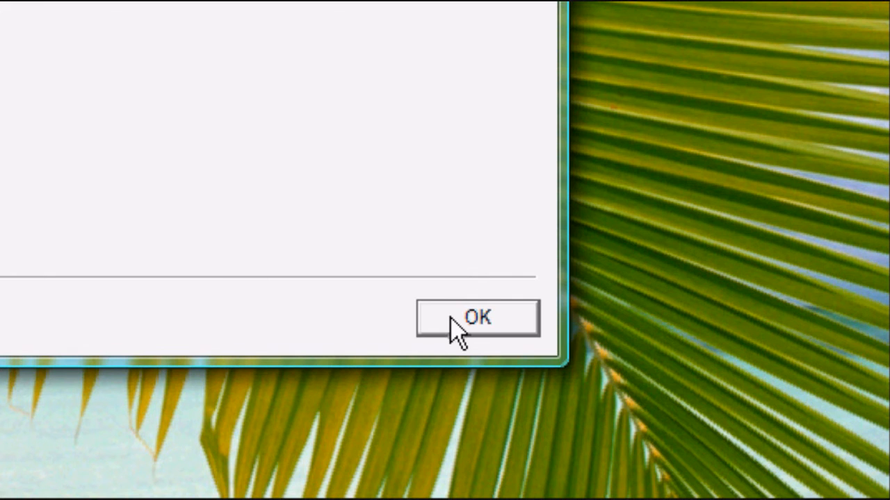
- Close the install-complete message and accept the default daily schedule and threat-sharing terms
left_click(479, 317)
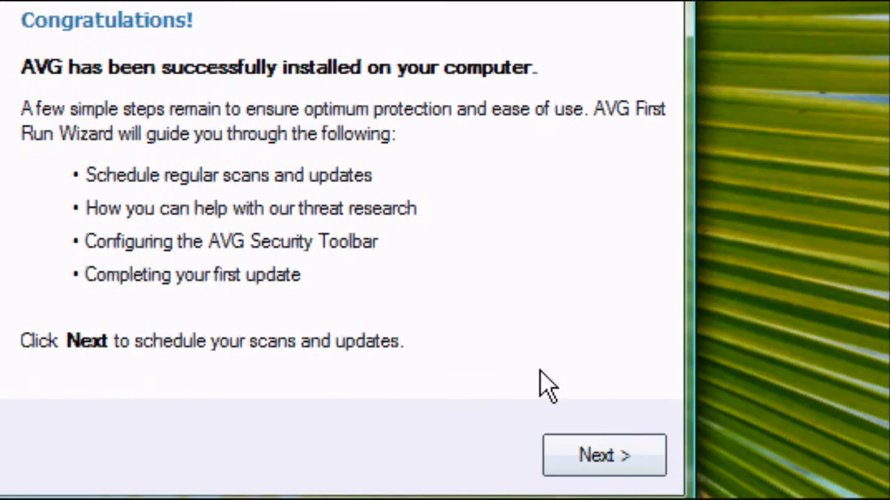
left_click(603, 456)
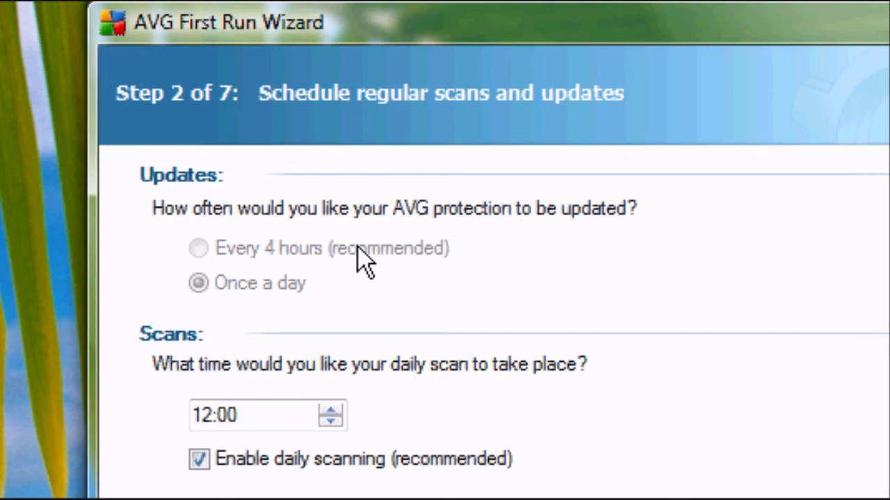
mouse_move(356, 351)
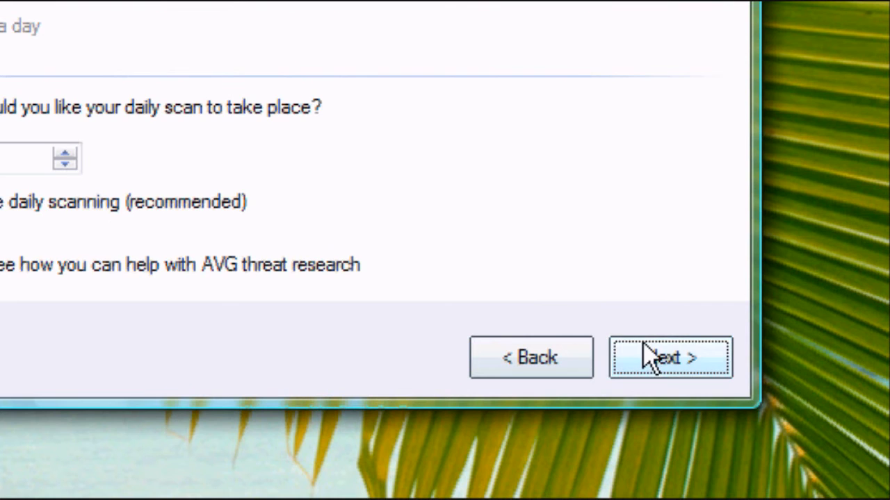
left_click(670, 357)
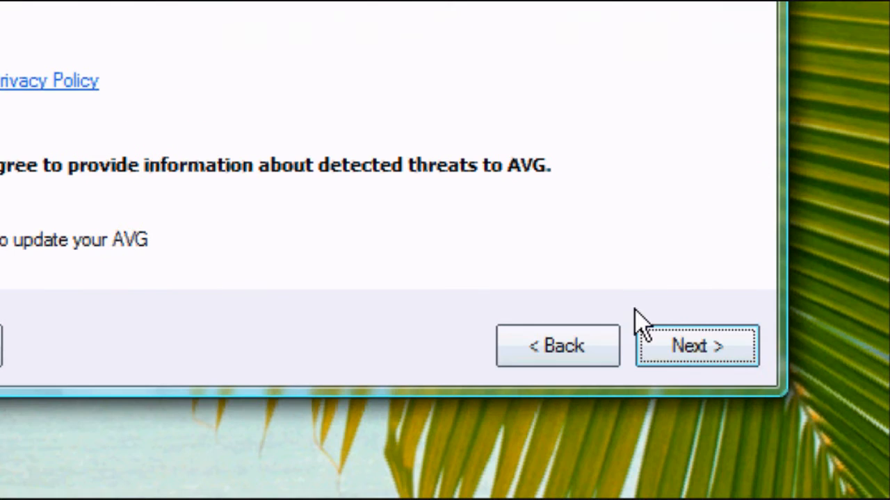
left_click(696, 344)
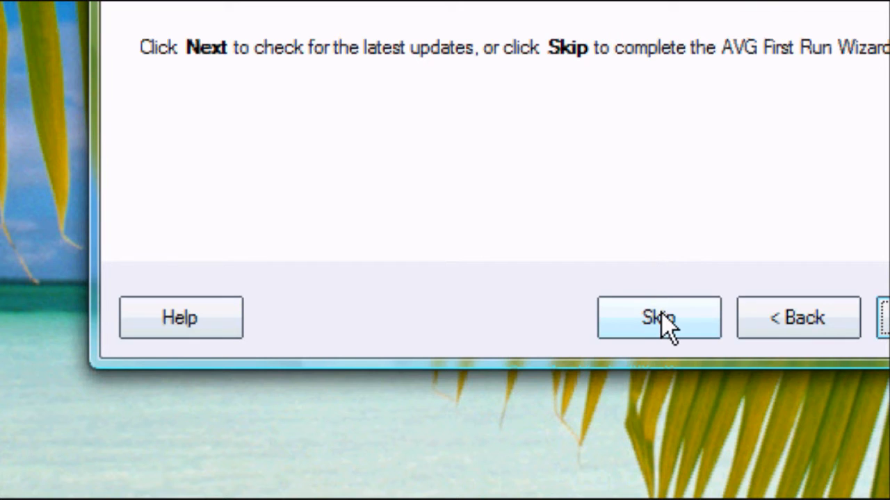
- Start the first AVG update check and let it download the latest updates
left_click(659, 317)
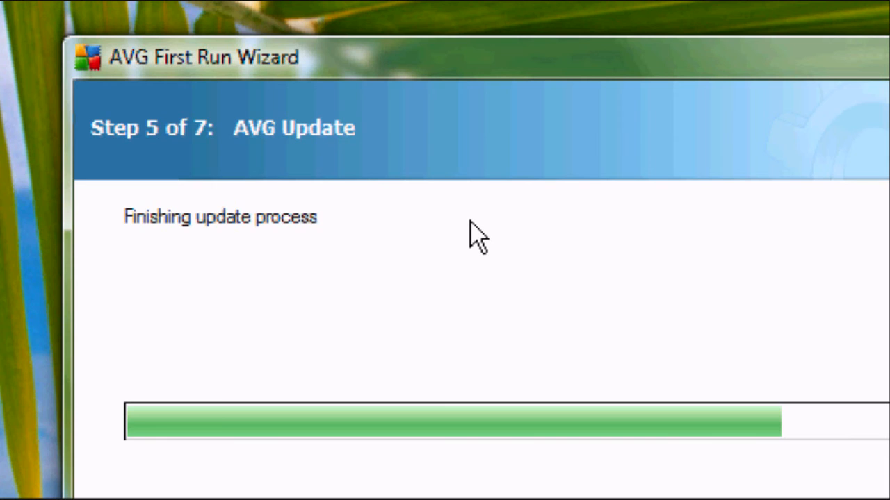
mouse_move(542, 222)
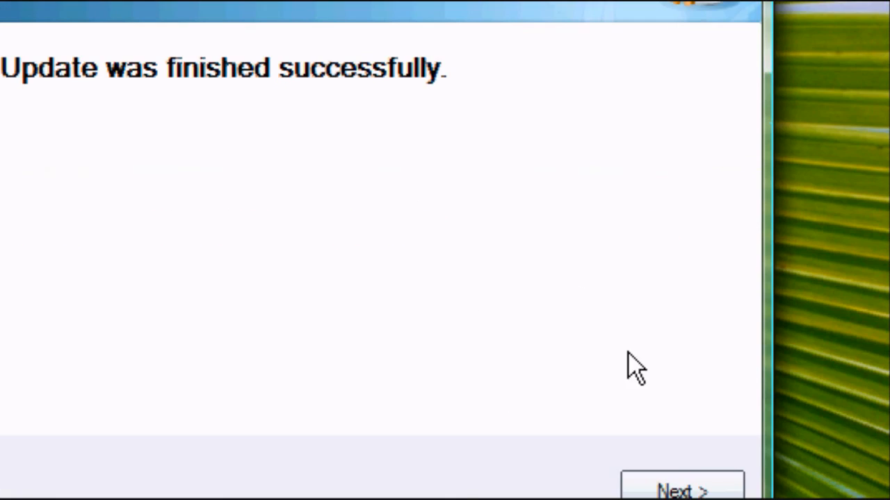
- Continue past the successful update and registration page to the Congratulations screen
left_click(681, 484)
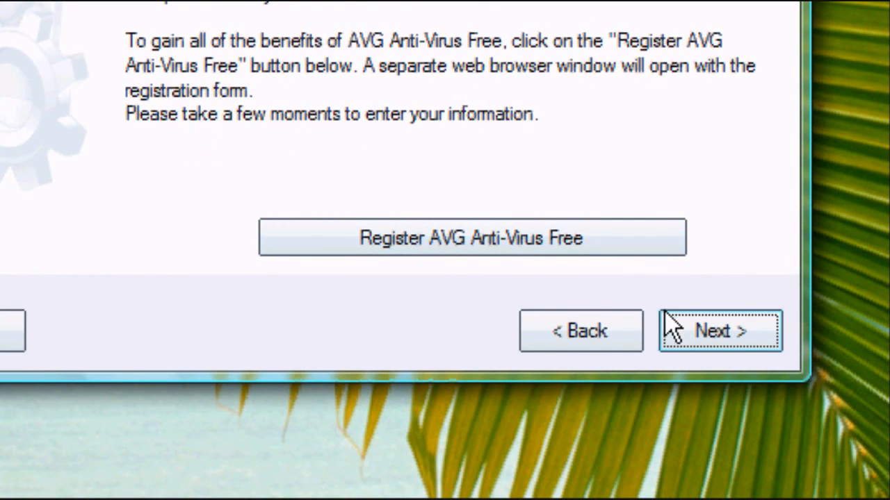
left_click(720, 331)
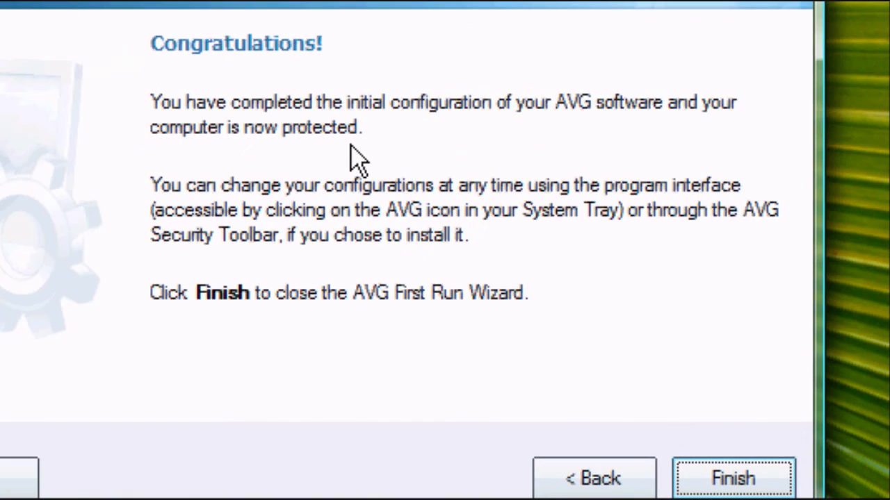
mouse_move(487, 261)
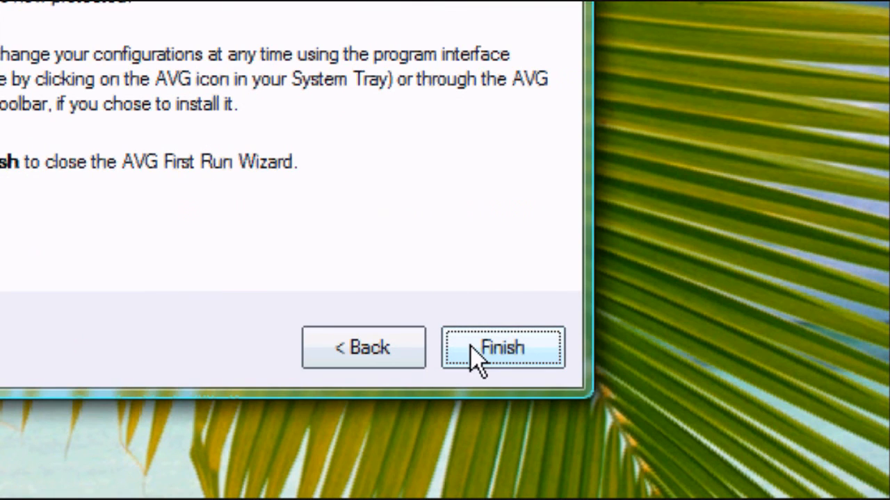
- Finish the first-run wizard and hide the Internet Security upgrade notification
left_click(502, 348)
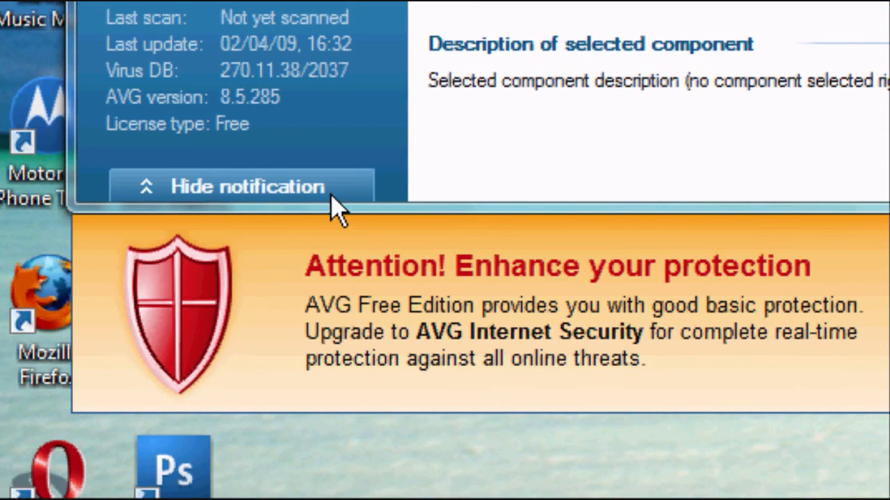
left_click(246, 186)
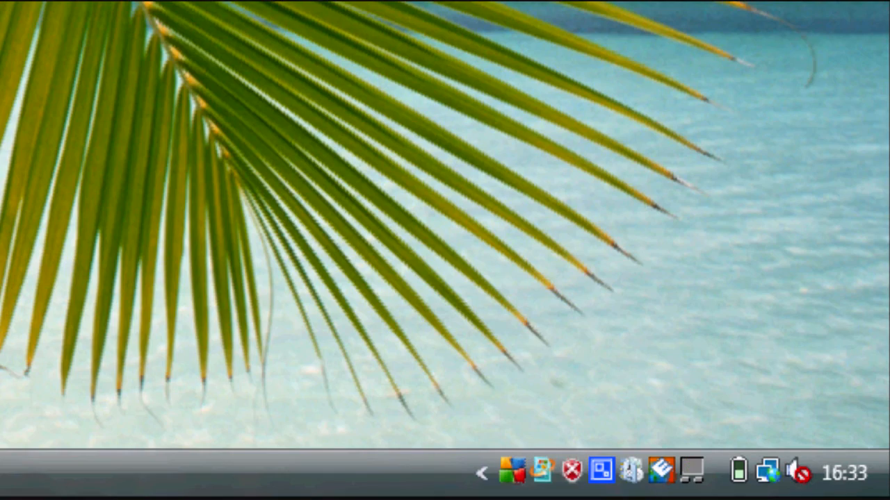
mouse_move(517, 471)
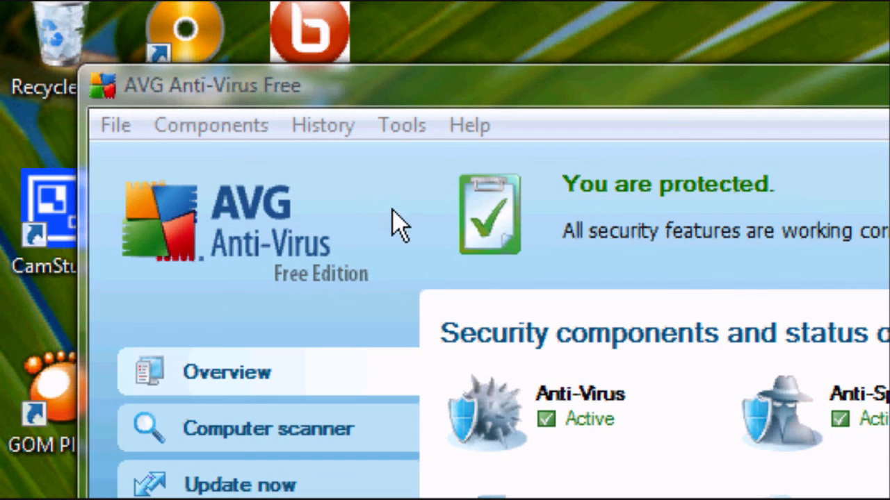
mouse_move(424, 206)
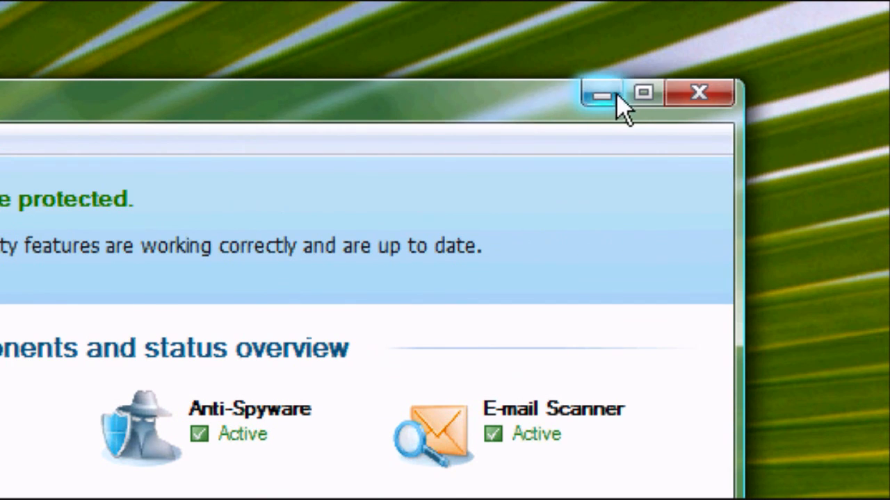
- Maximize the AVG main window showing the 'You are protected' status
left_click(642, 92)
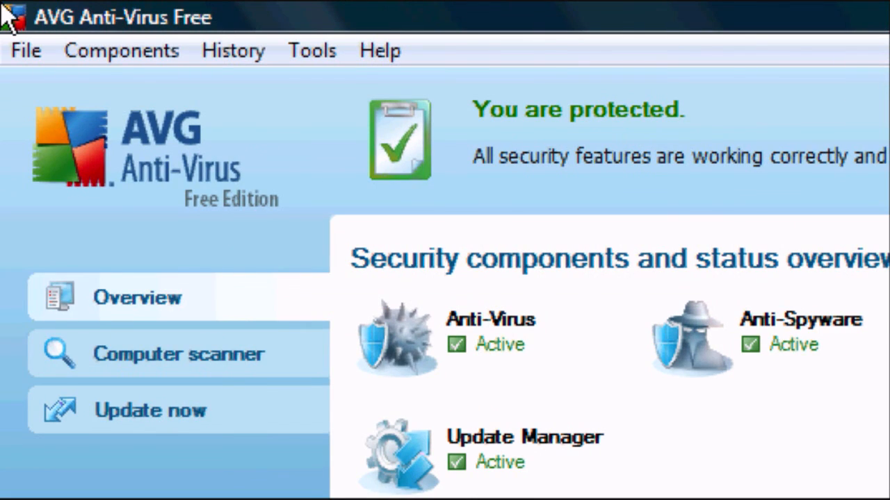